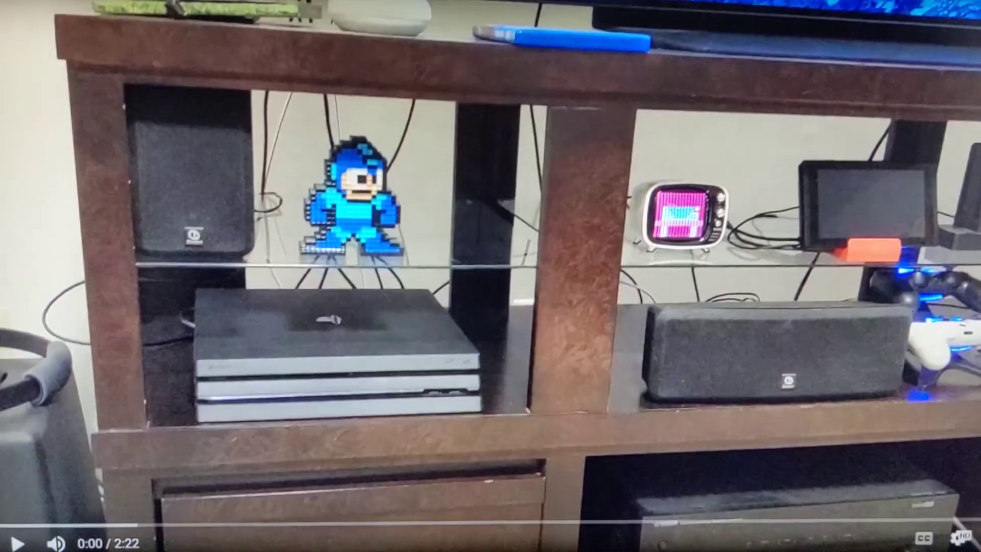
- Start playback of the PS4 Pro on the TV shelf video from the beginning
{"action": "left_click", "coordinate": [18, 542]}
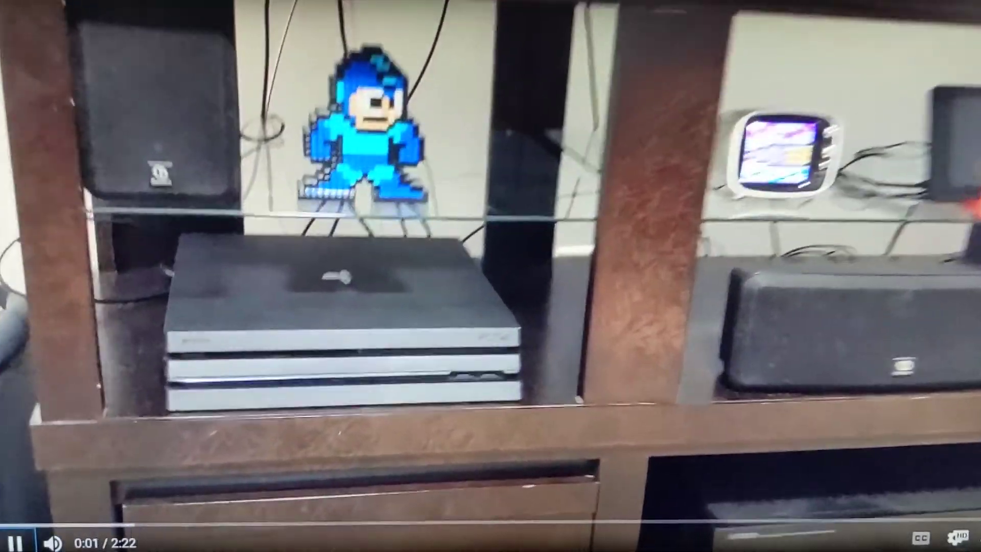